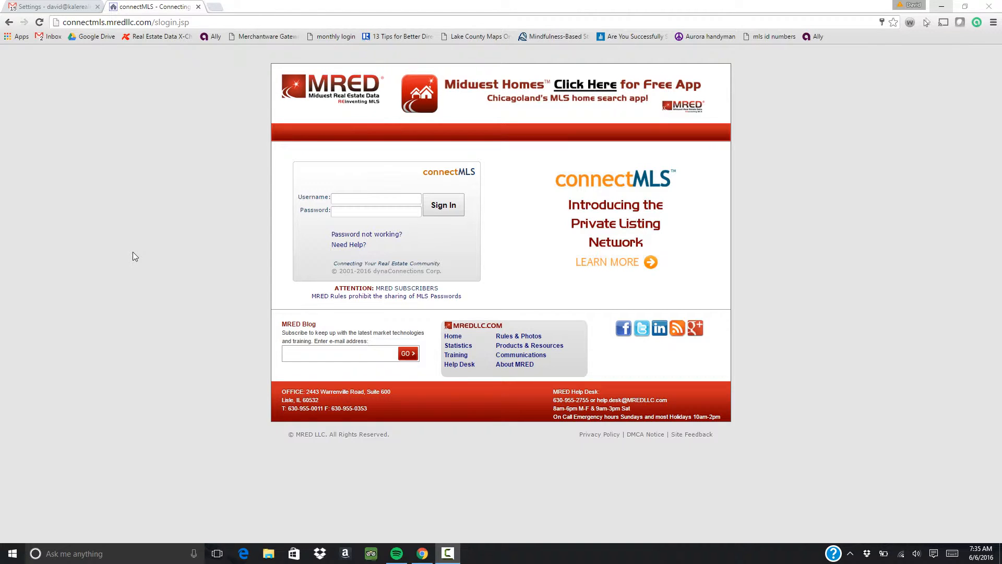
{"action": "mouse_move", "coordinate": [154, 247]}
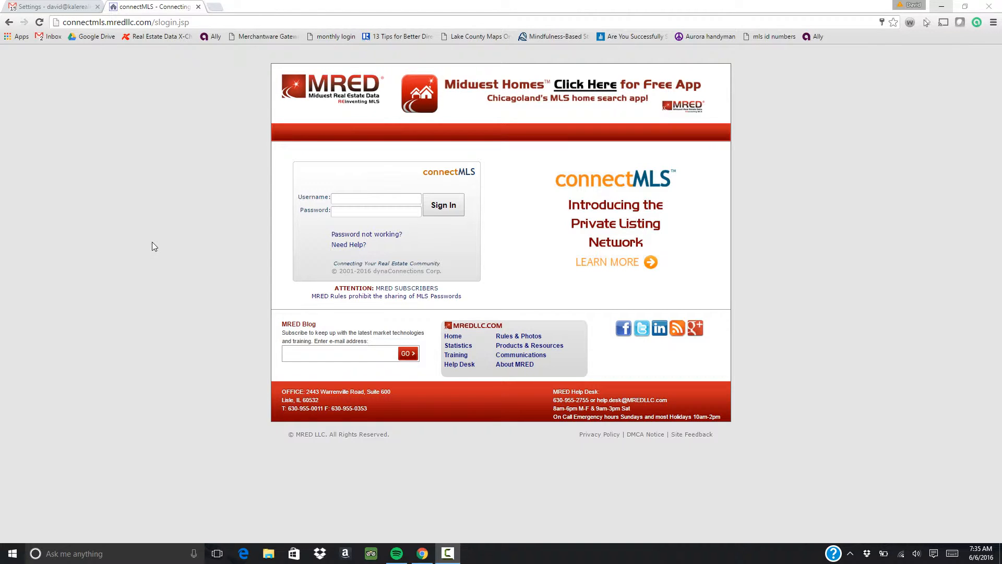
{"action": "mouse_move", "coordinate": [198, 34]}
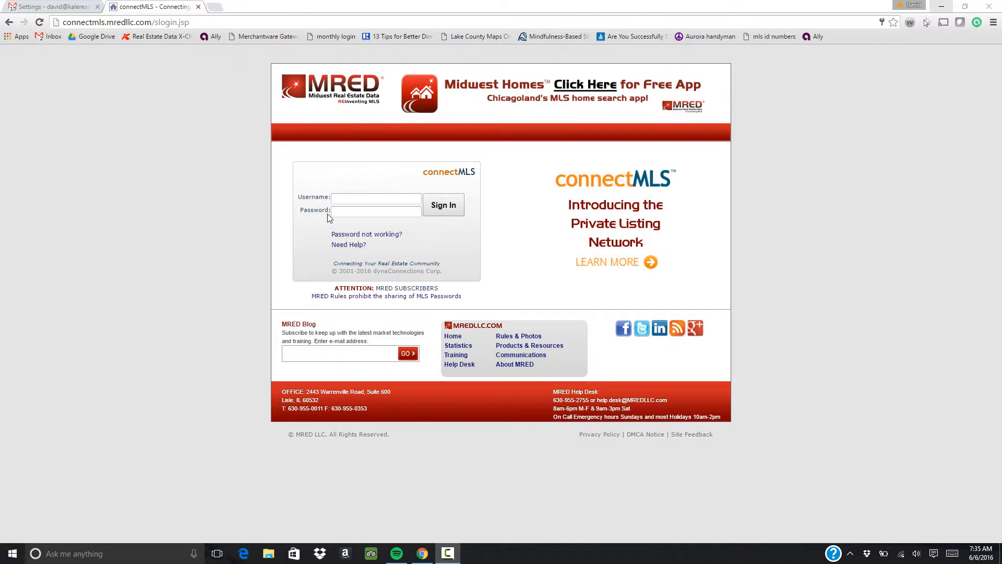
{"action": "mouse_move", "coordinate": [189, 304]}
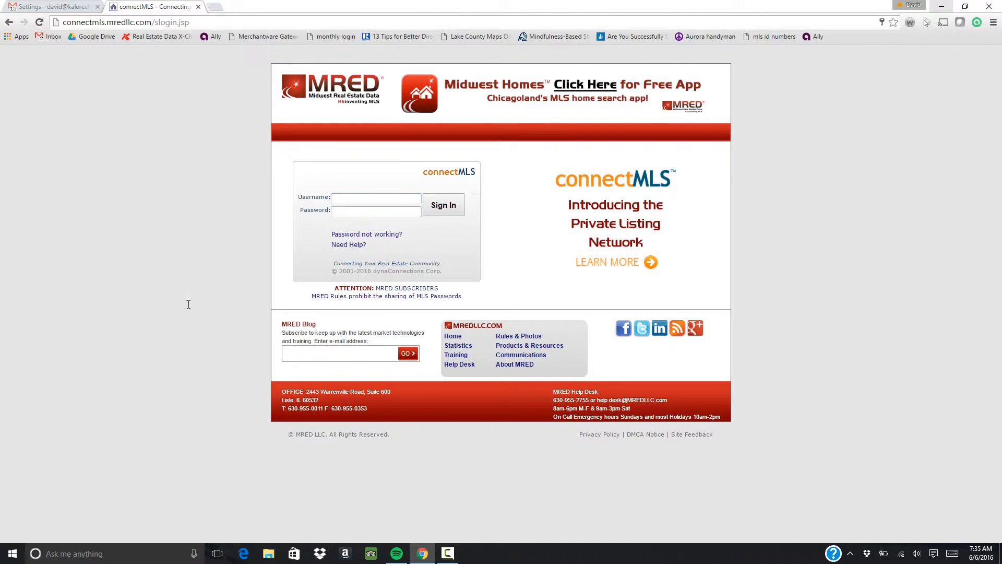
{"action": "mouse_move", "coordinate": [452, 335]}
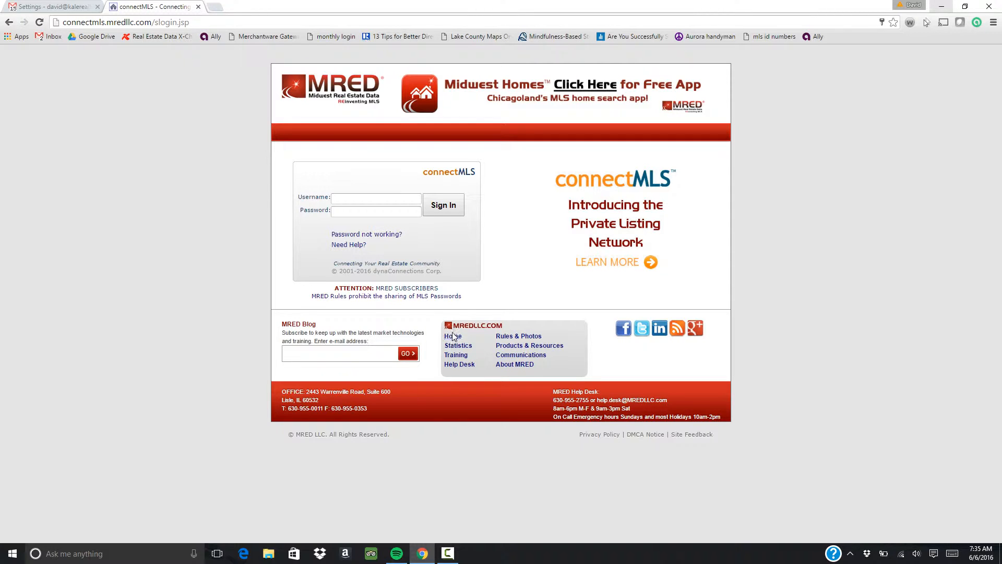
Sign in to mredllc.com with the ID and password and bring up the TRAINING menu
{"action": "left_click", "coordinate": [452, 335]}
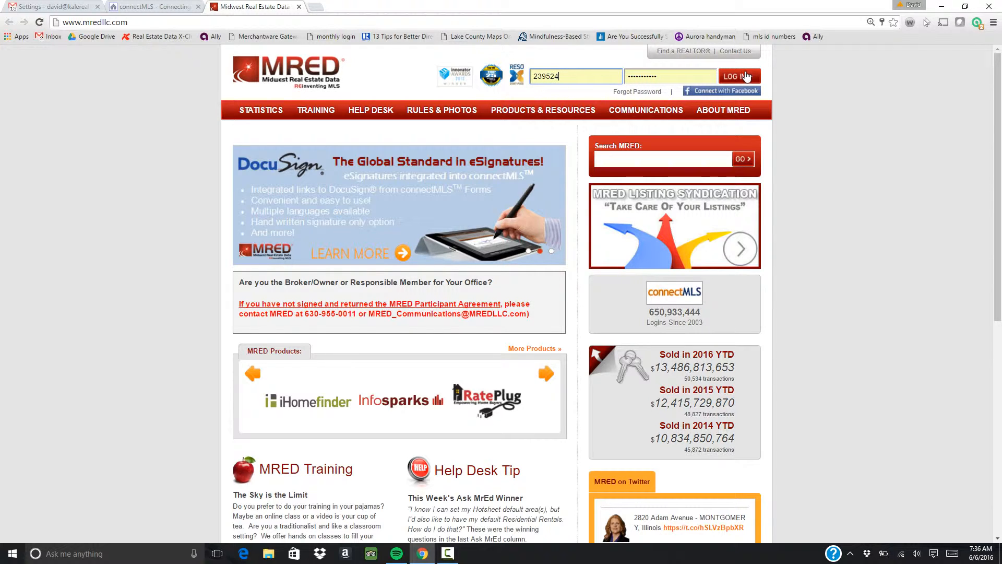
{"action": "left_click", "coordinate": [739, 75]}
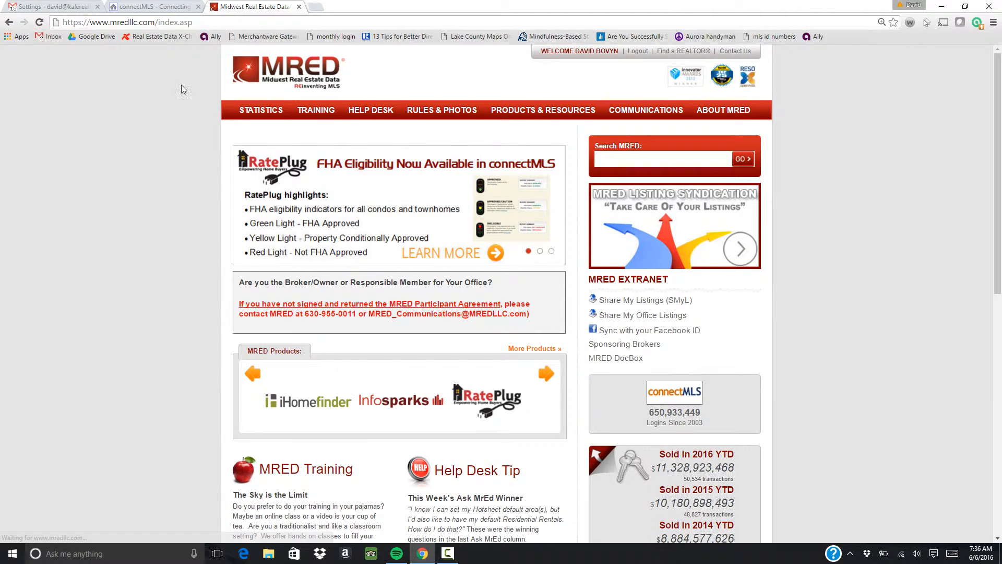
{"action": "left_click", "coordinate": [315, 109]}
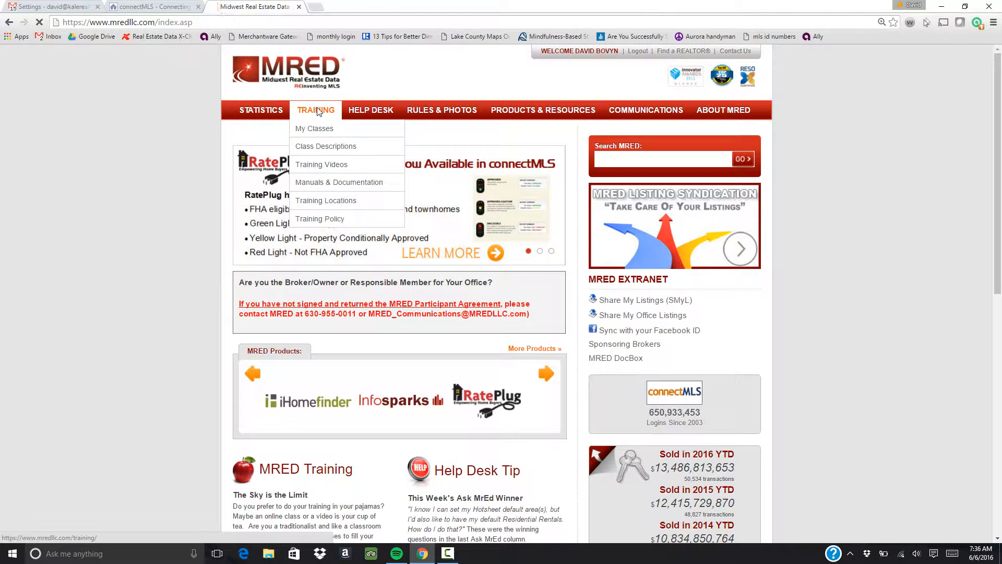
Search training classes by a date range from 06/06/2016 with the To date filled in
{"action": "left_click", "coordinate": [315, 109]}
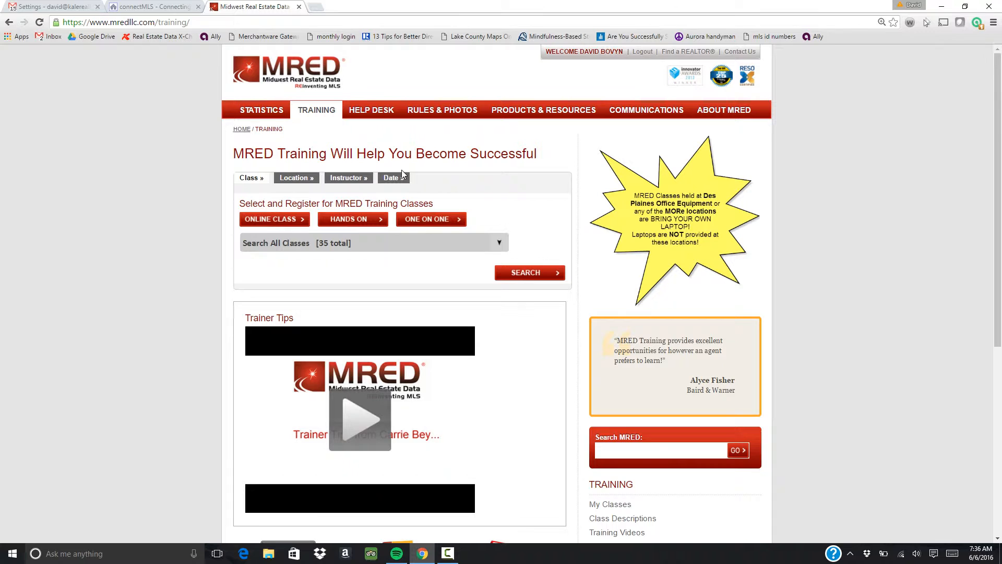
{"action": "left_click", "coordinate": [390, 178]}
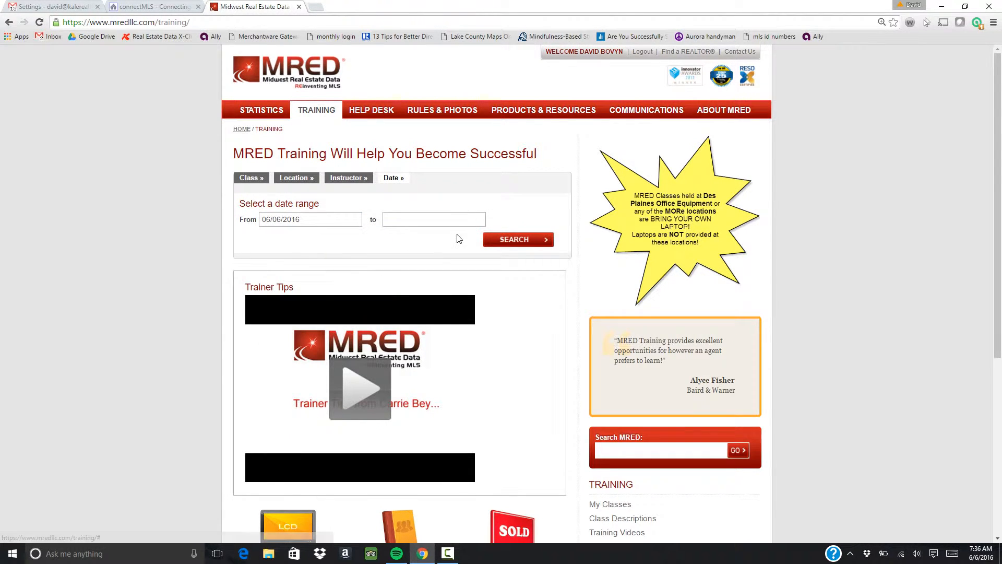
{"action": "left_click", "coordinate": [433, 219]}
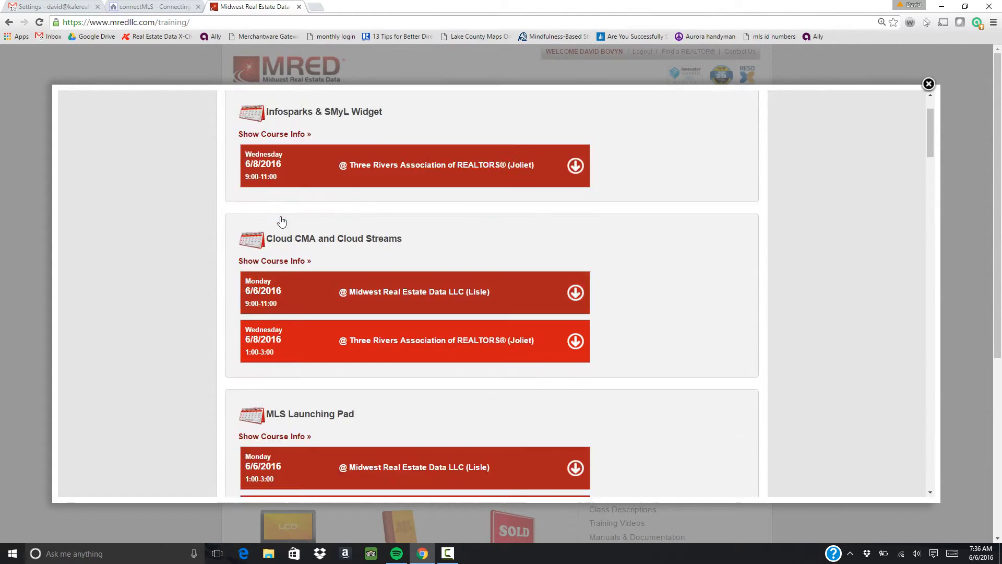
Expand Monday's Cloud CMA class to show instructor, open seats and REGISTER CLASS, then close the results
{"action": "scroll", "scroll_direction": "down", "scroll_amount": 3}
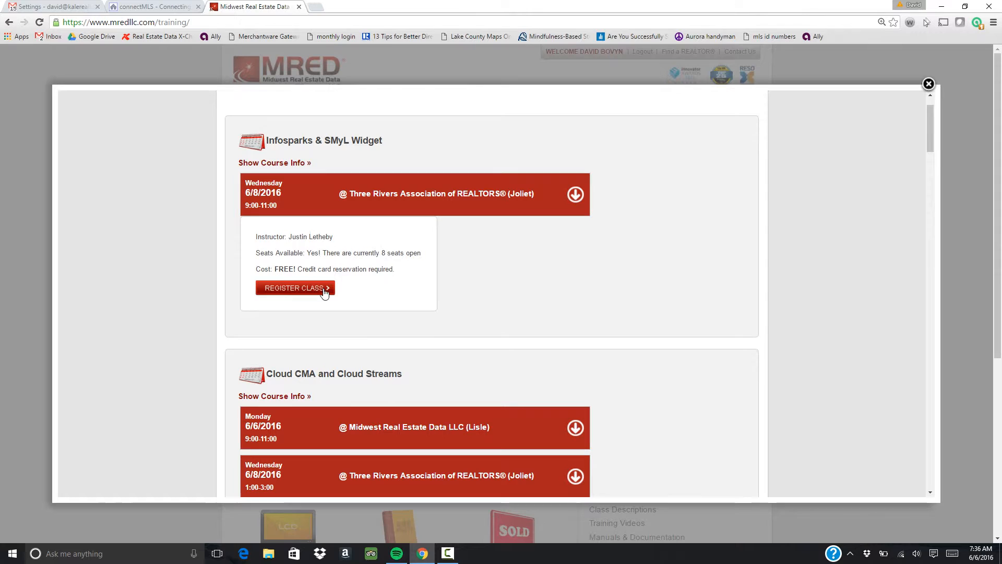
{"action": "scroll", "scroll_direction": "down", "scroll_amount": 3}
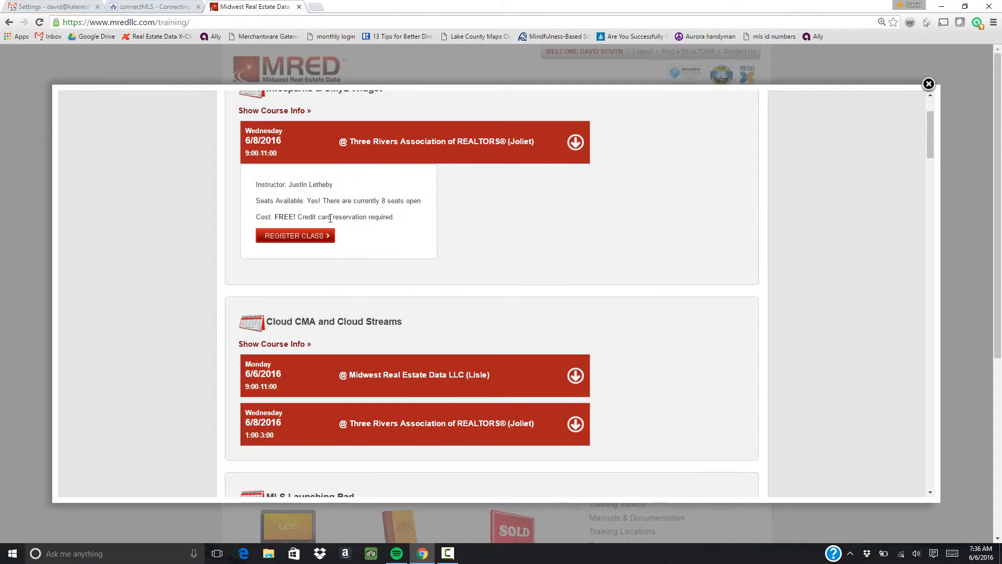
{"action": "scroll", "scroll_direction": "down", "scroll_amount": 3}
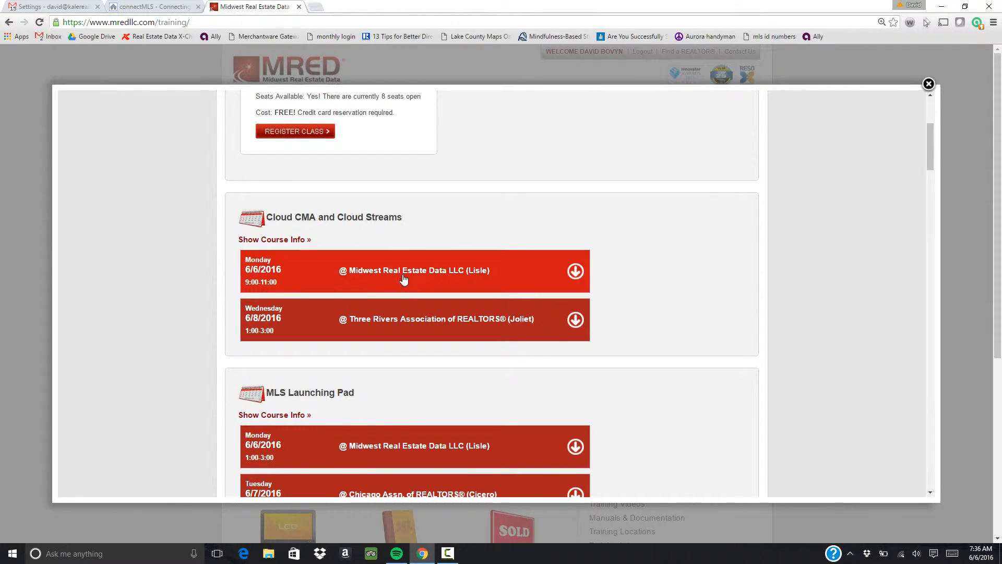
{"action": "left_click", "coordinate": [415, 269]}
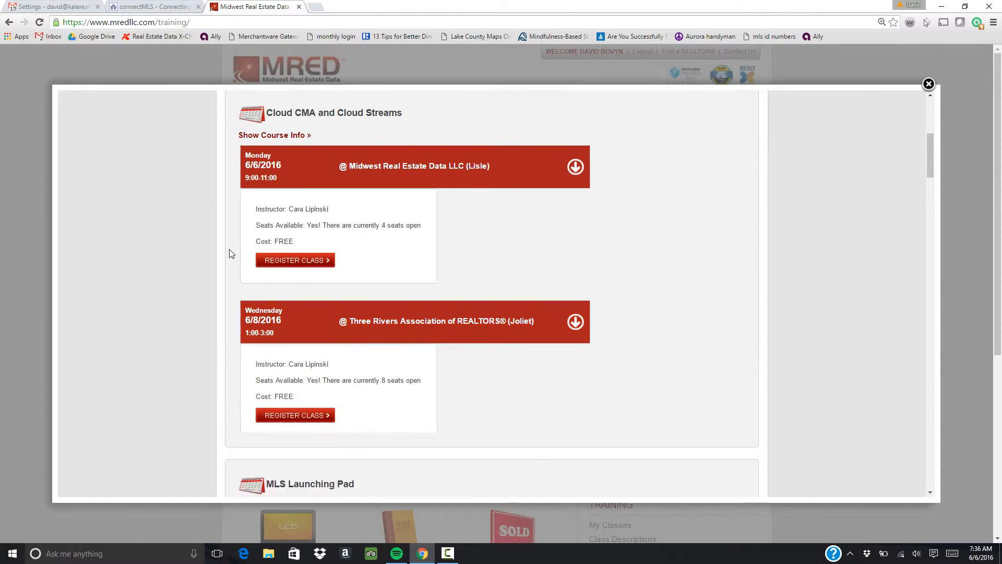
{"action": "scroll", "scroll_direction": "down", "scroll_amount": 3}
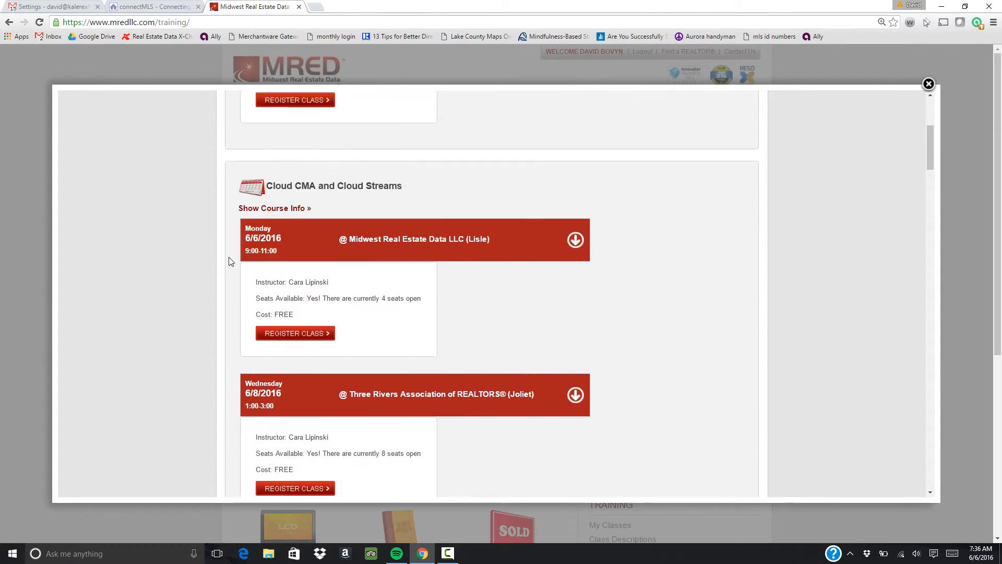
{"action": "left_click", "coordinate": [929, 83]}
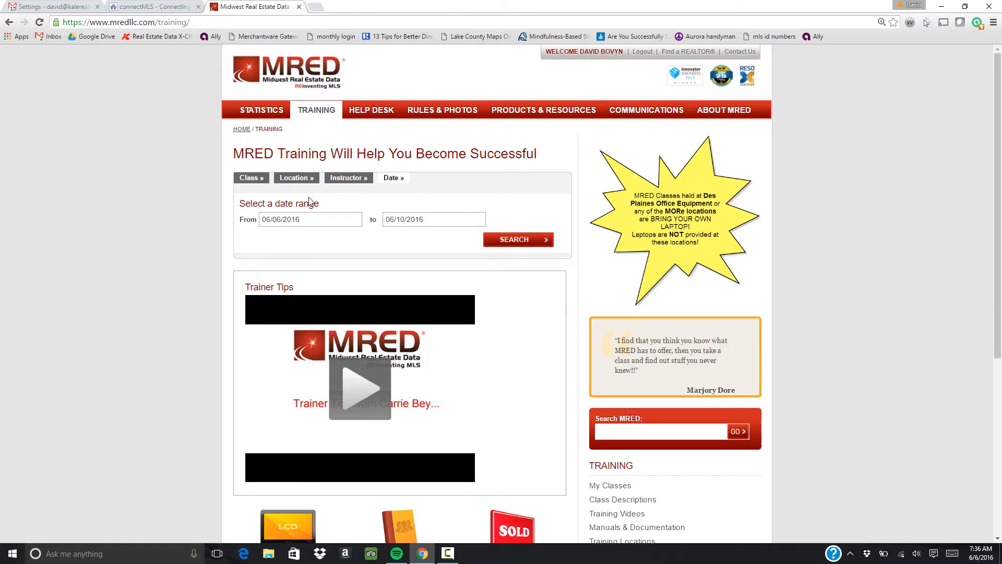
Go to the STATISTICS page and browse the RULES & PHOTOS and PRODUCTS & RESOURCES menus
{"action": "left_click", "coordinate": [261, 110]}
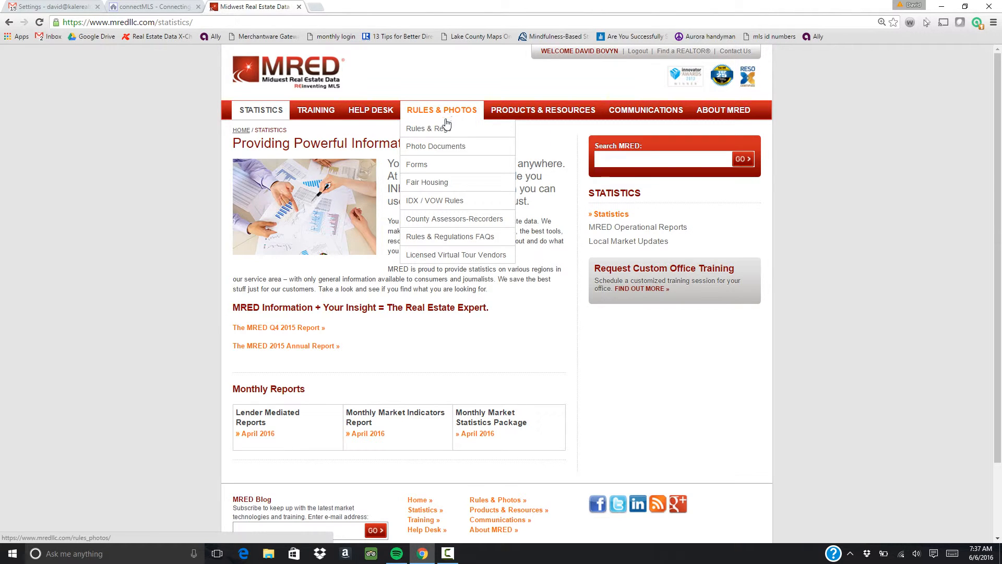
{"action": "mouse_move", "coordinate": [428, 128]}
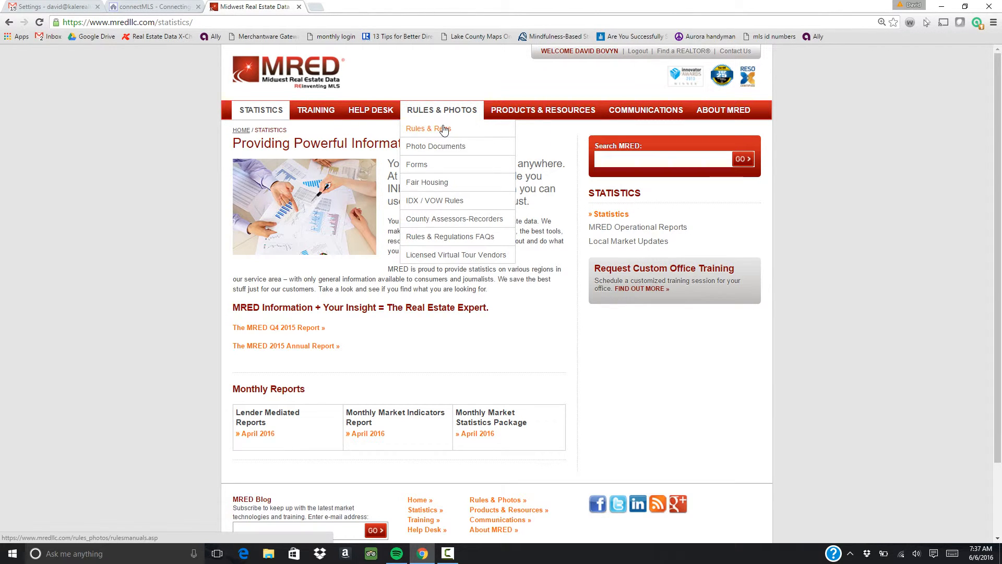
{"action": "mouse_move", "coordinate": [450, 237]}
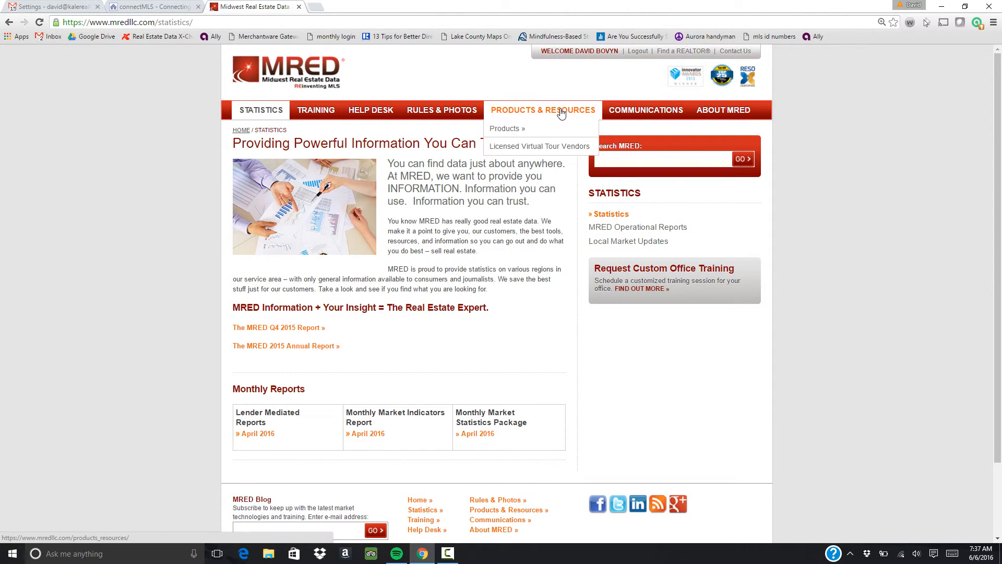
{"action": "mouse_move", "coordinate": [966, 212]}
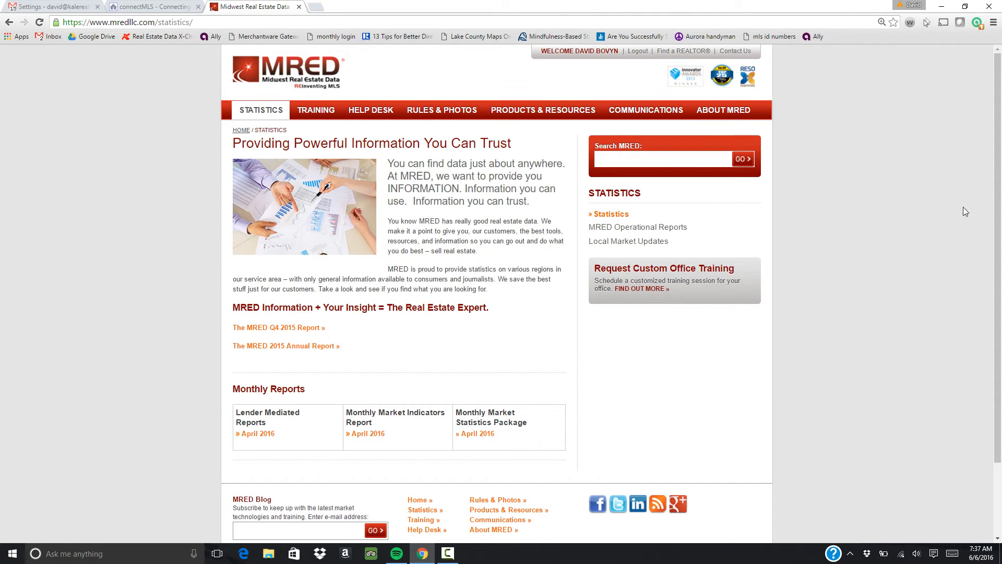